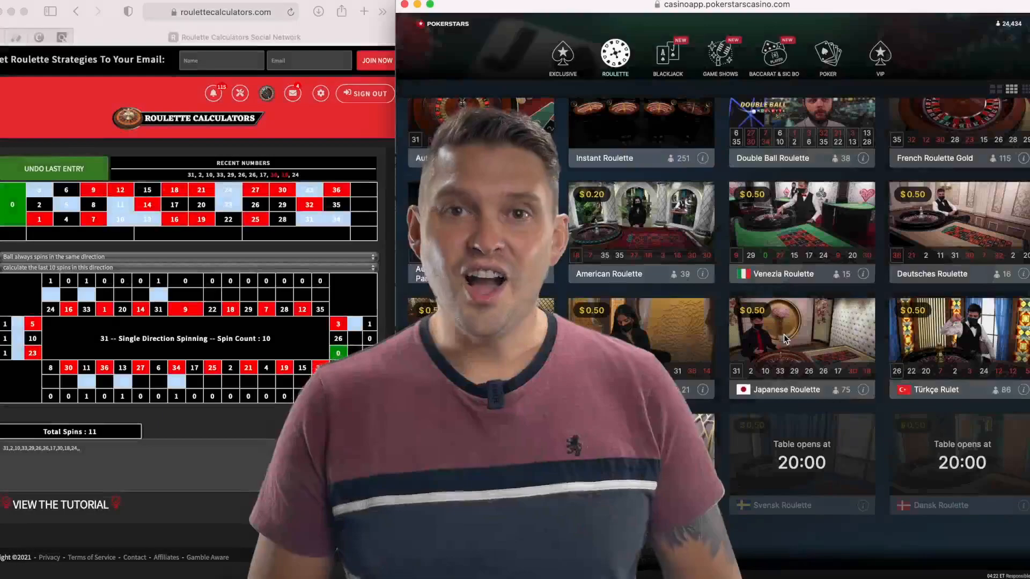
# Open the roulettecalculators.com Sign In page with the saved email and password filled.
pyautogui.click(801, 335)
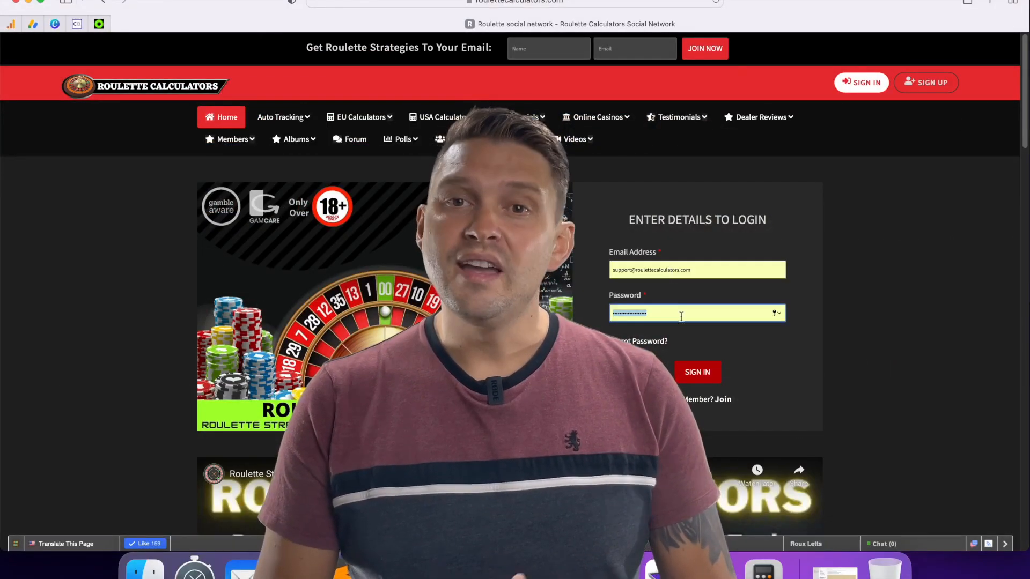
# Sign in to Roulette Calculators and scroll through the Member Home Page posts.
pyautogui.click(696, 371)
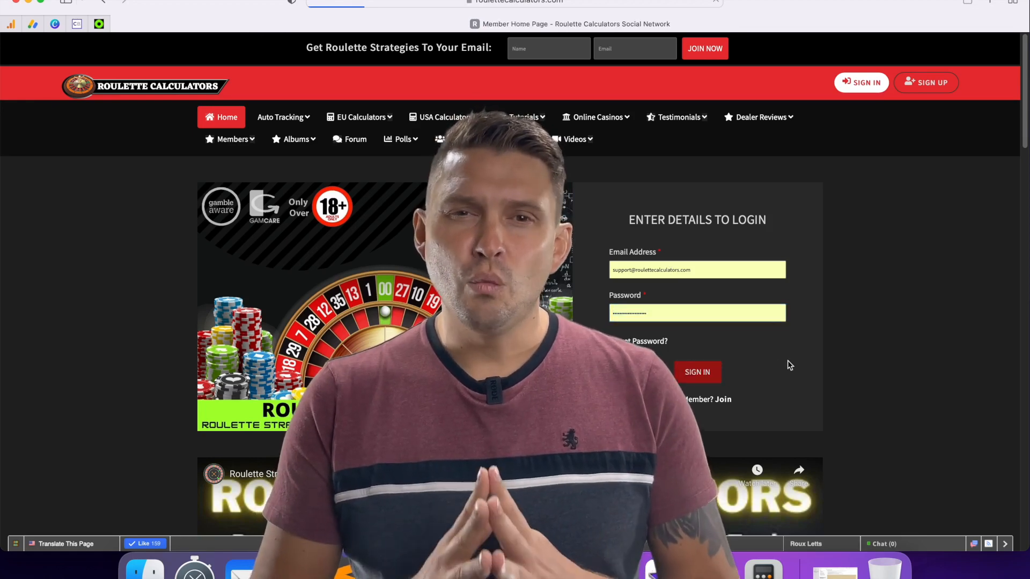
pyautogui.click(697, 372)
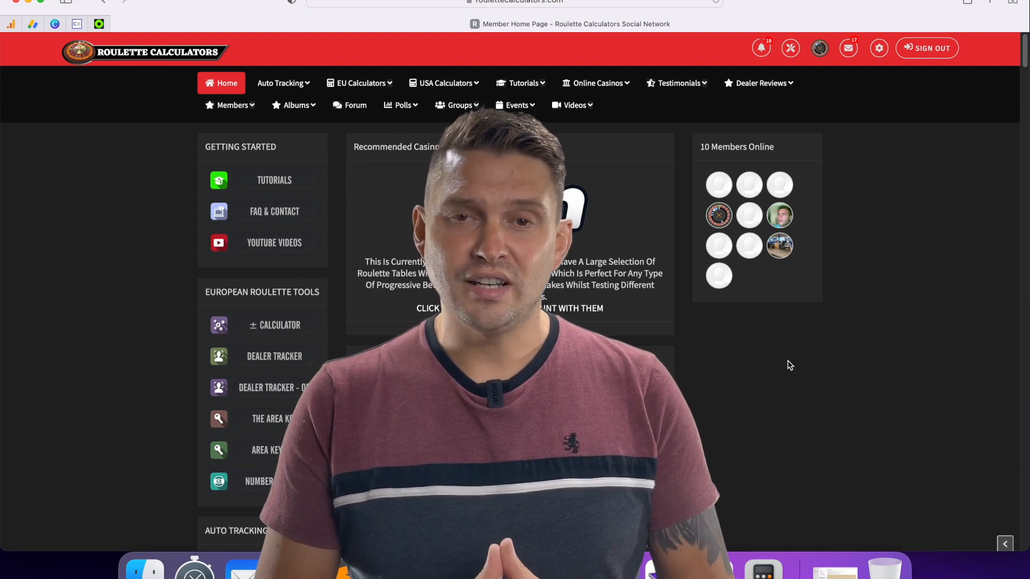
pyautogui.scroll(-3)
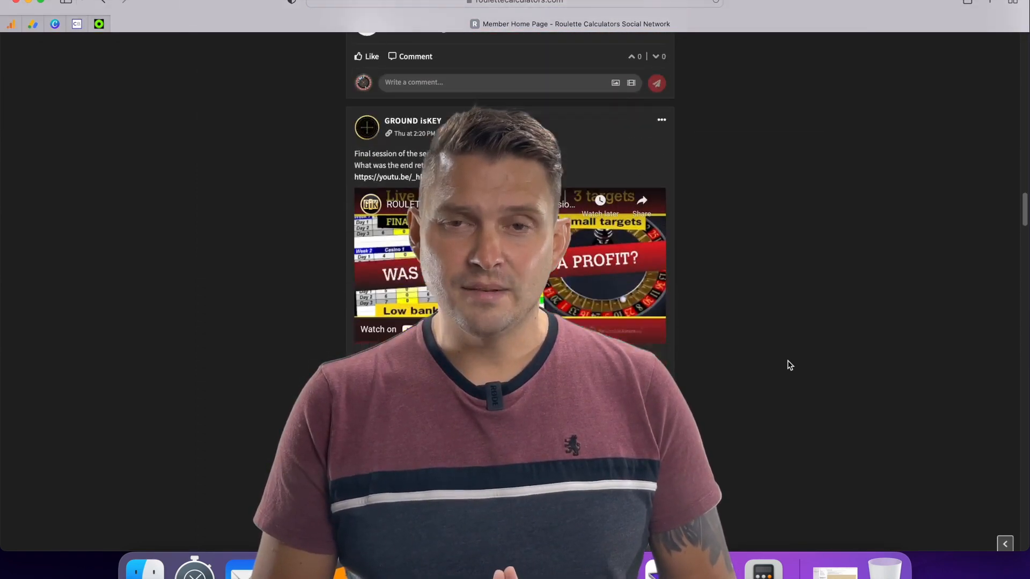
pyautogui.scroll(-3)
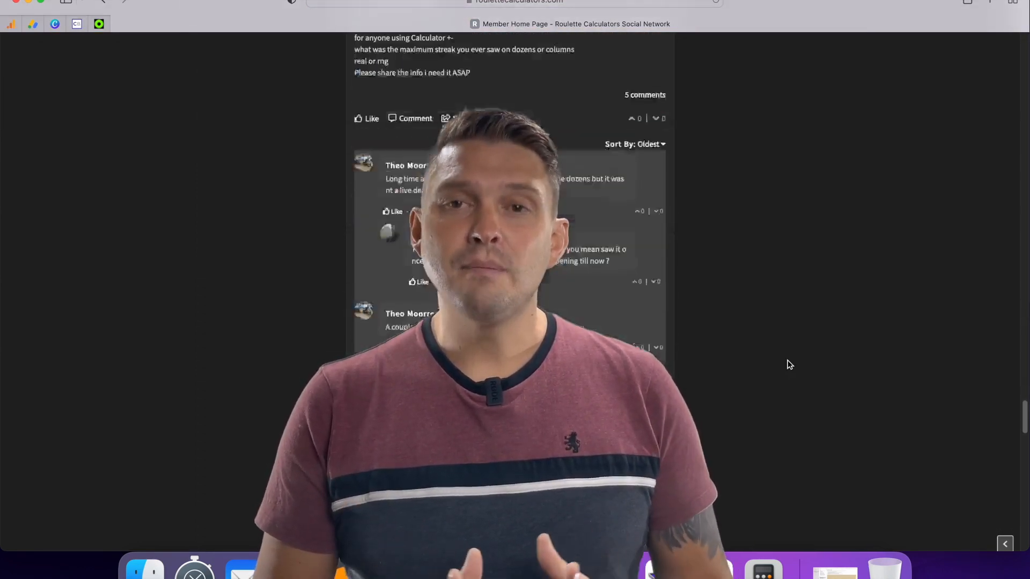
pyautogui.scroll(-3)
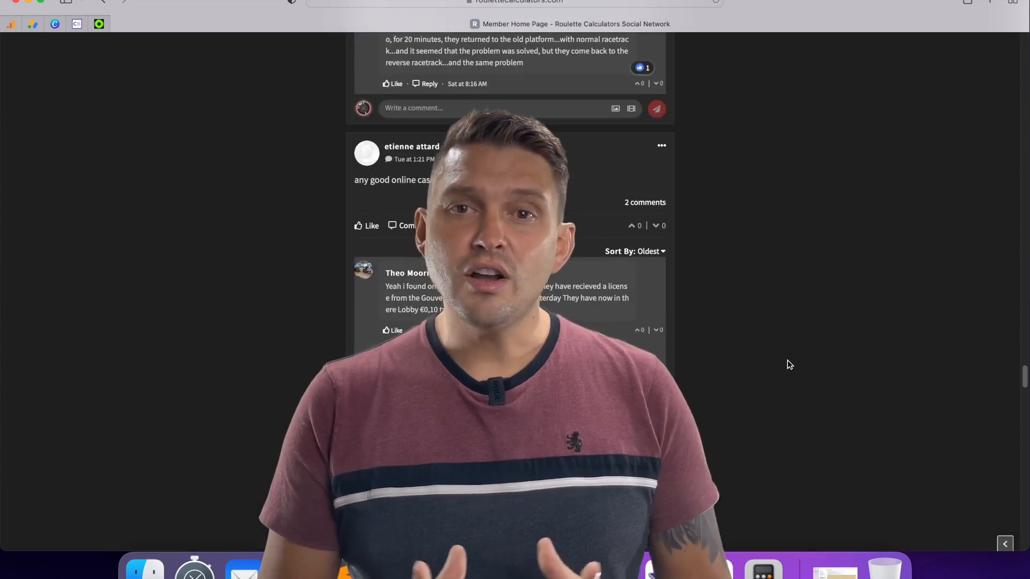
pyautogui.scroll(-3)
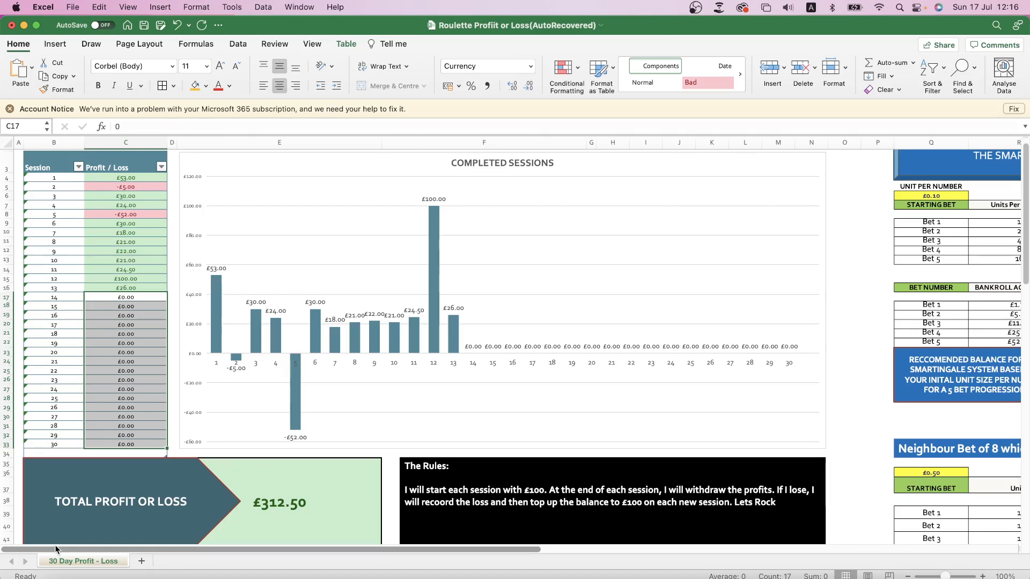
pyautogui.moveTo(504, 360)
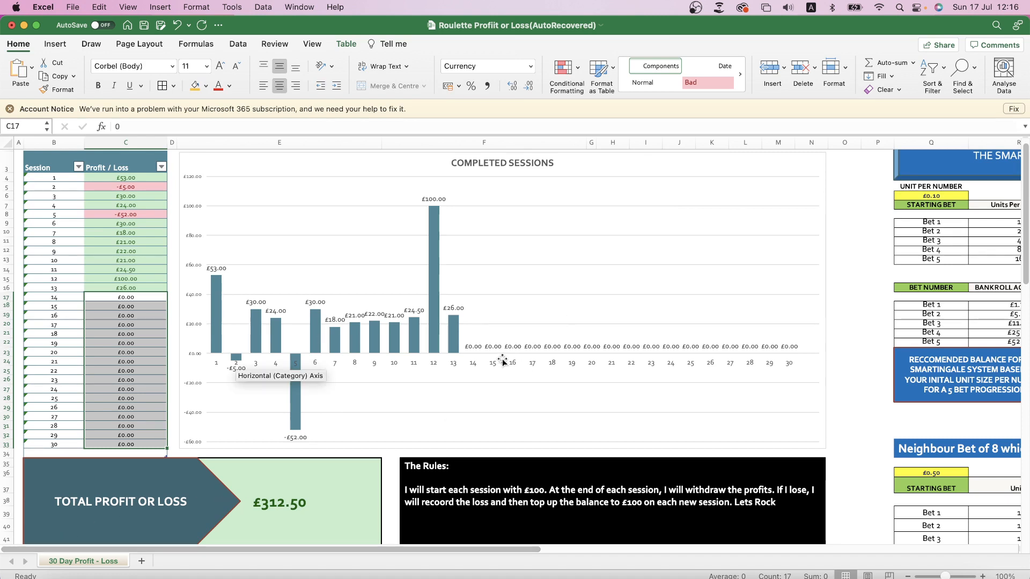
pyautogui.moveTo(433, 397)
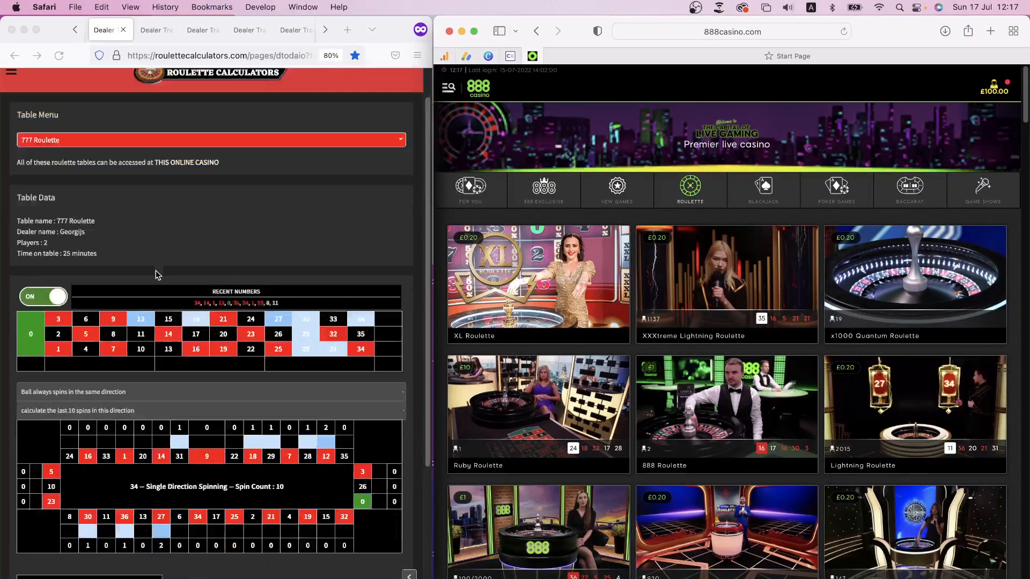
# Step the dealer tracker through Speed and VIP Roulette to Japanese Roulette.
pyautogui.scroll(-3)
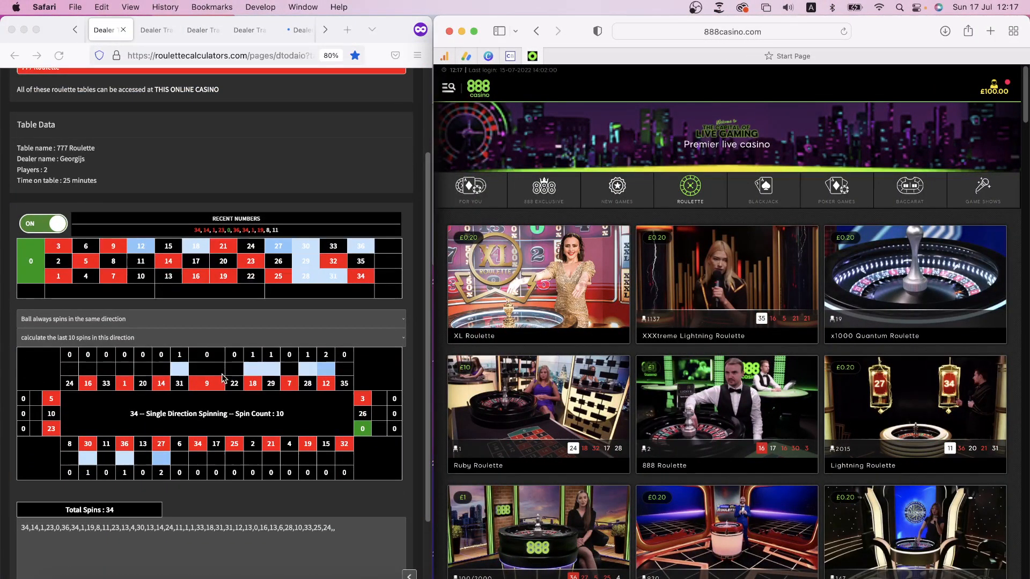
pyautogui.moveTo(312, 386)
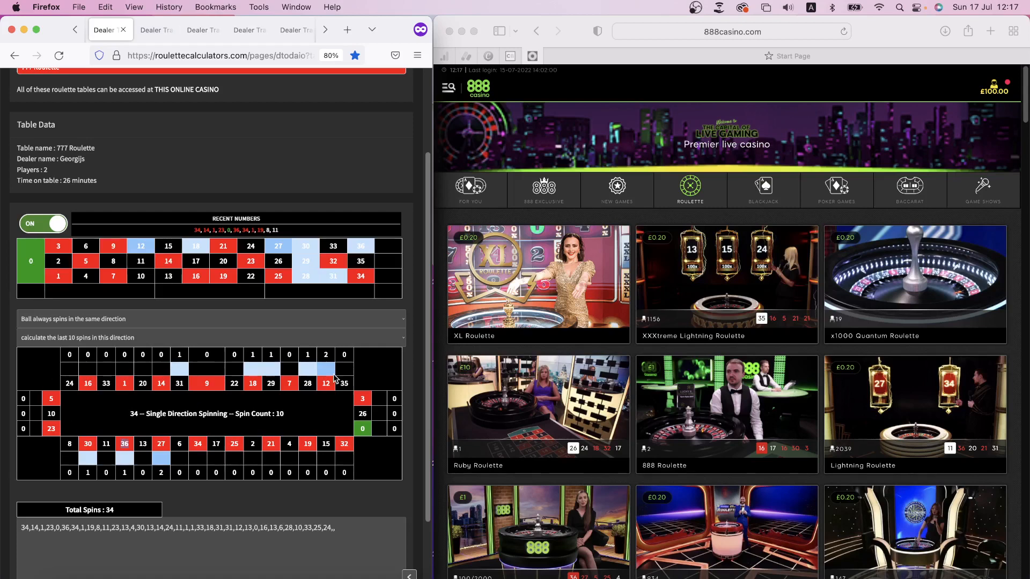
pyautogui.click(147, 29)
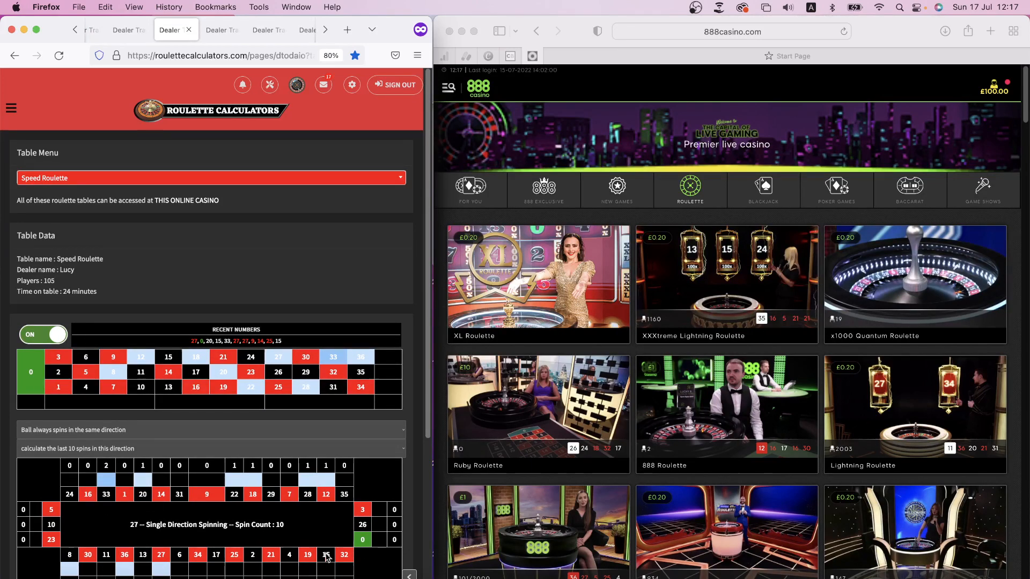
pyautogui.click(216, 30)
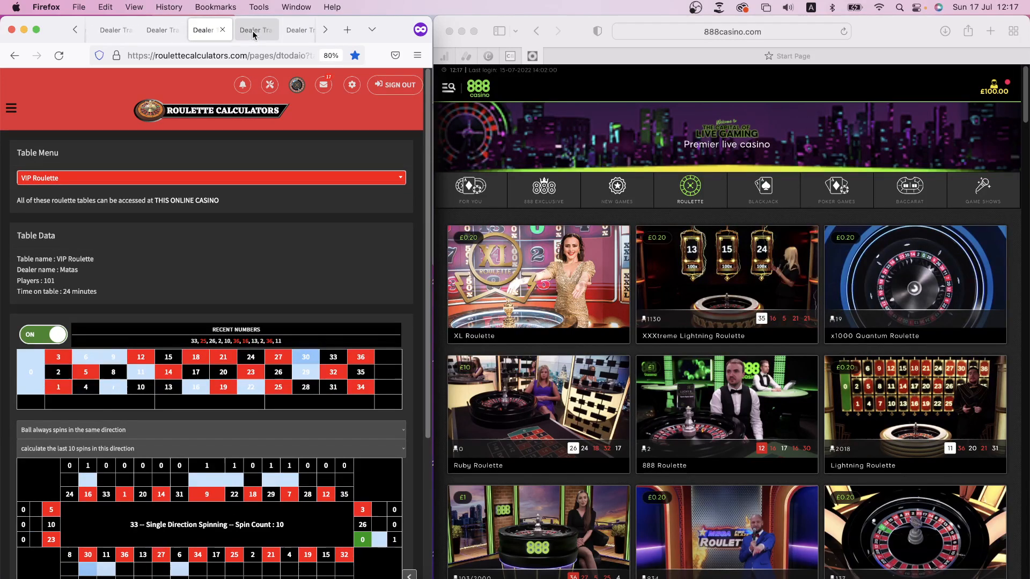
pyautogui.click(273, 30)
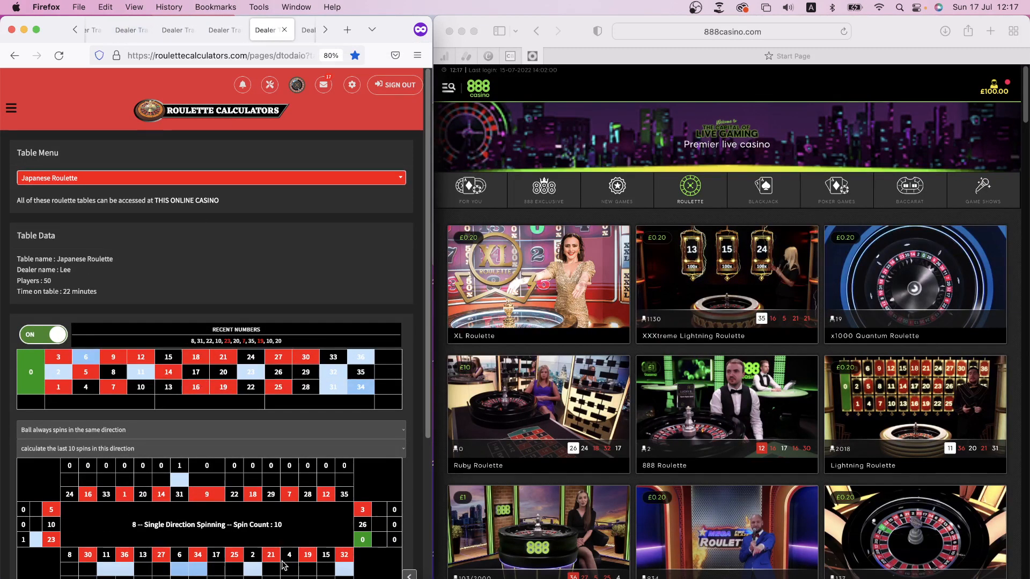
pyautogui.moveTo(329, 567)
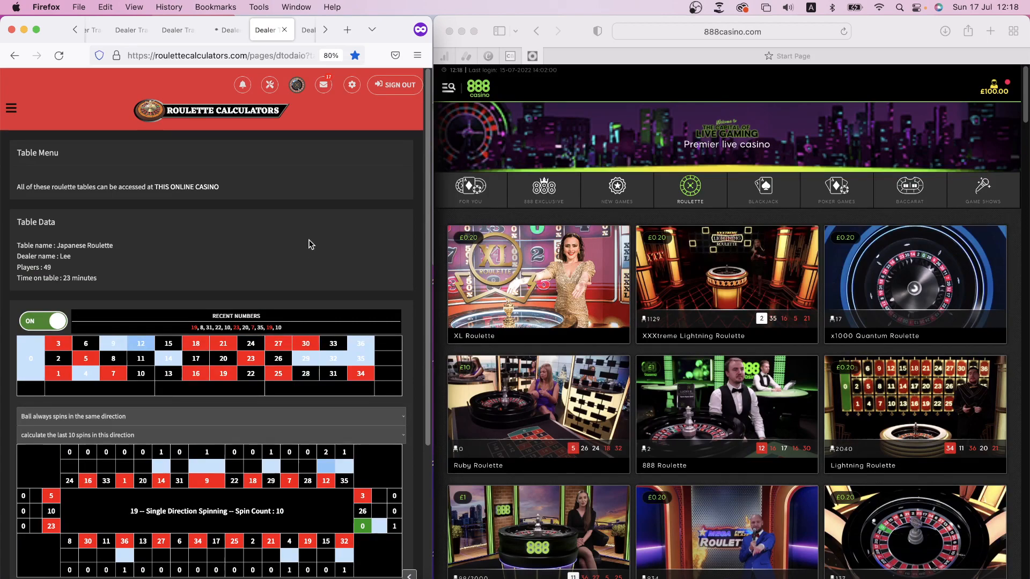
# Scroll the 888casino lobby and switch the tracker to 888, then 777 Roulette.
pyautogui.scroll(-3)
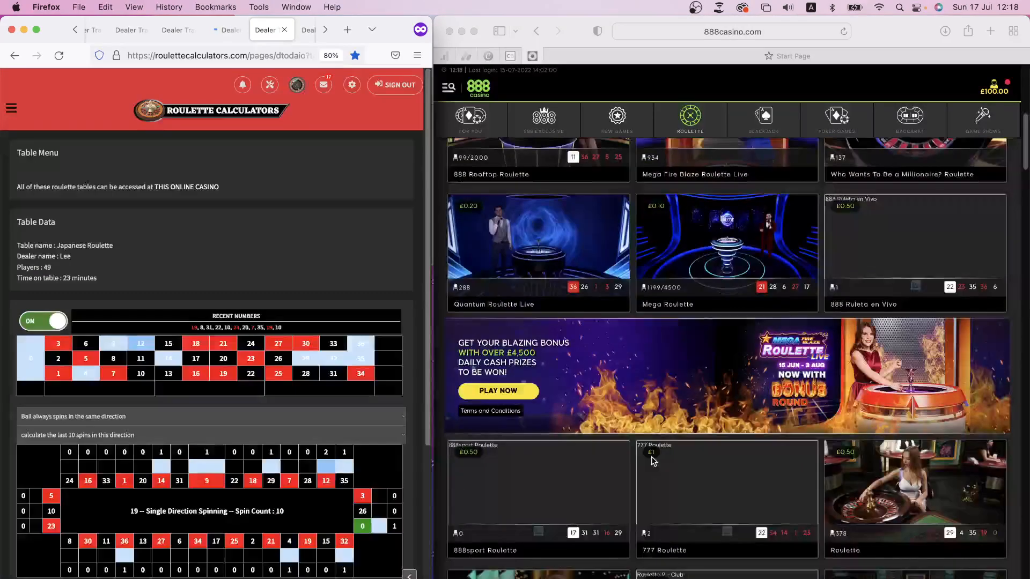
pyautogui.scroll(-3)
pyautogui.write('jap')
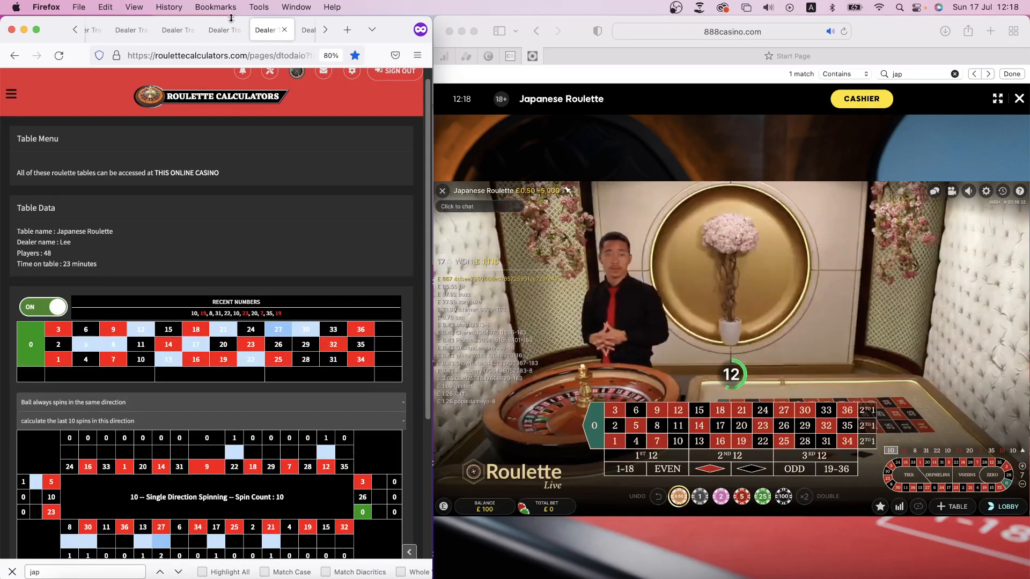
pyautogui.click(102, 30)
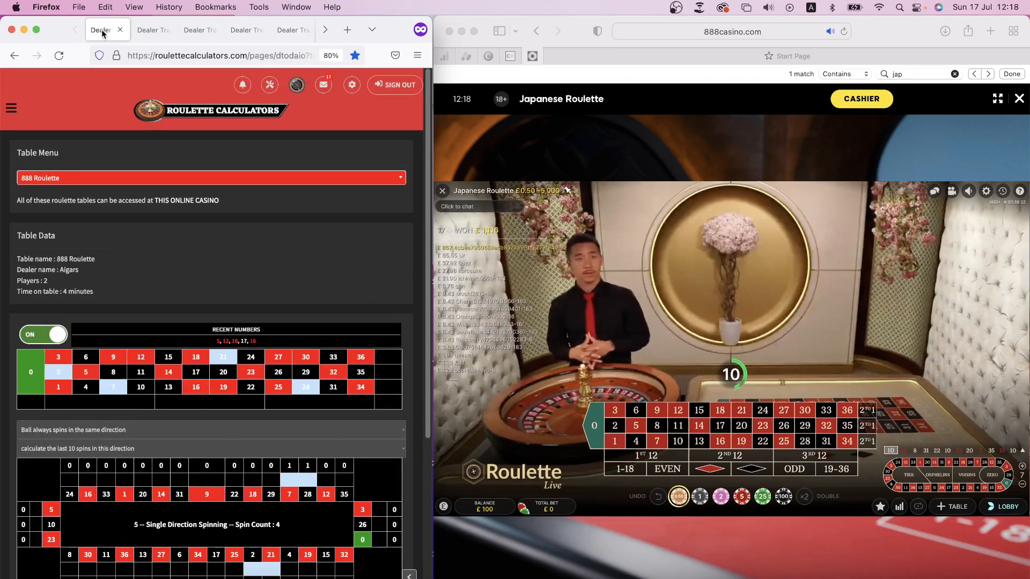
pyautogui.click(146, 29)
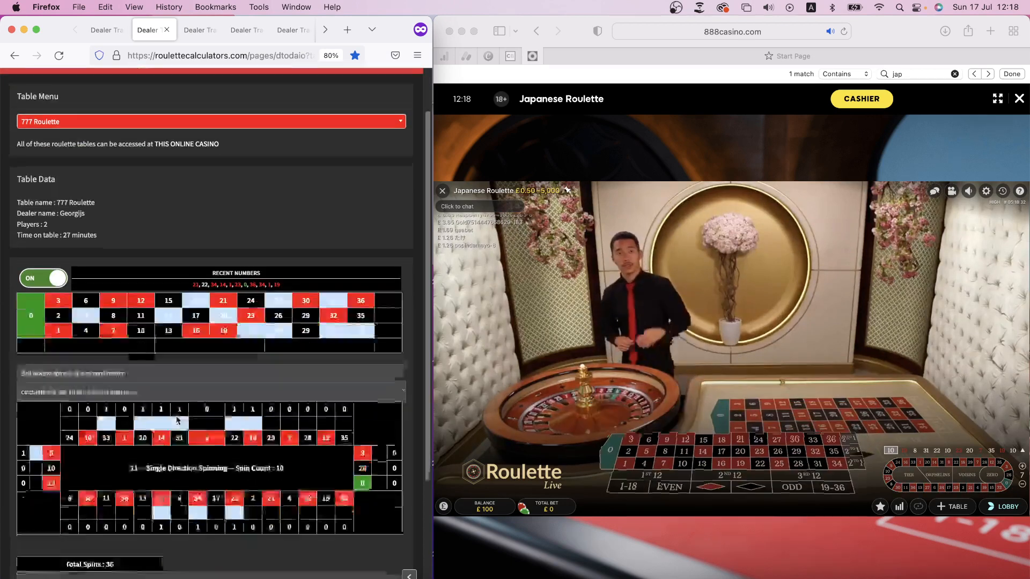
# Check the Arabic and Speed Roulette trackers, ending on the Arabic Roulette tracker.
pyautogui.scroll(-3)
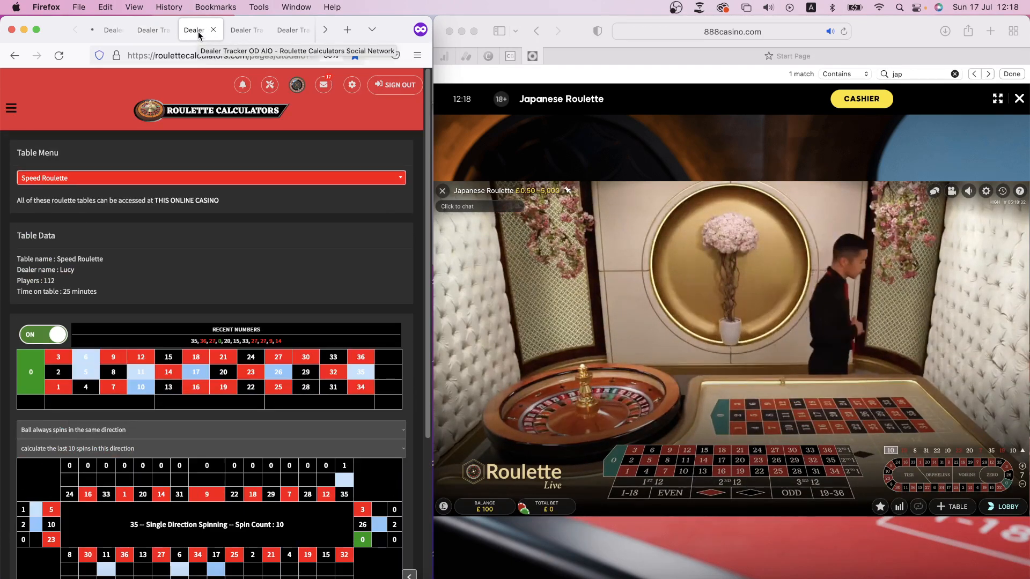
pyautogui.click(194, 30)
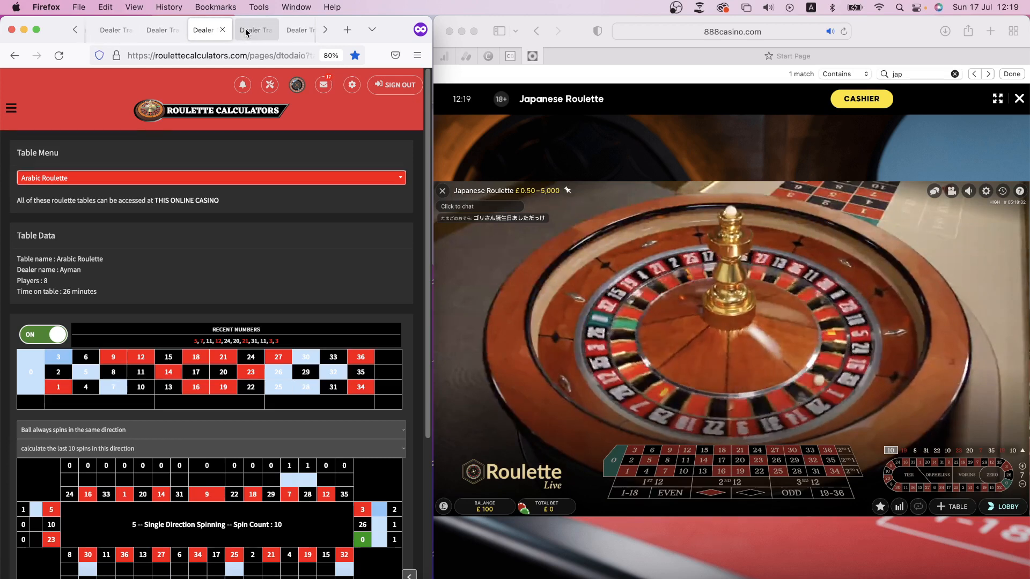
pyautogui.moveTo(255, 30)
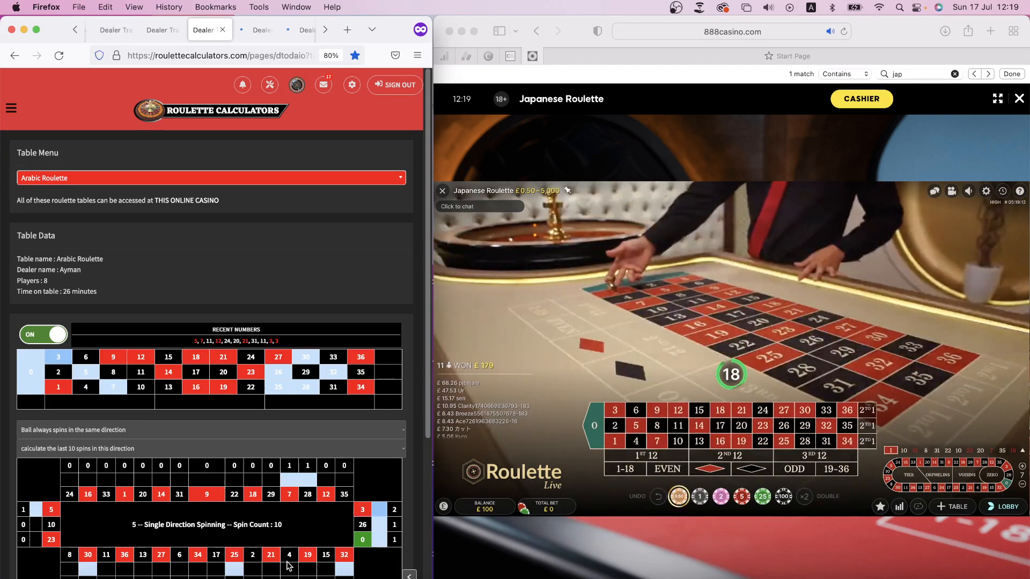
pyautogui.click(249, 29)
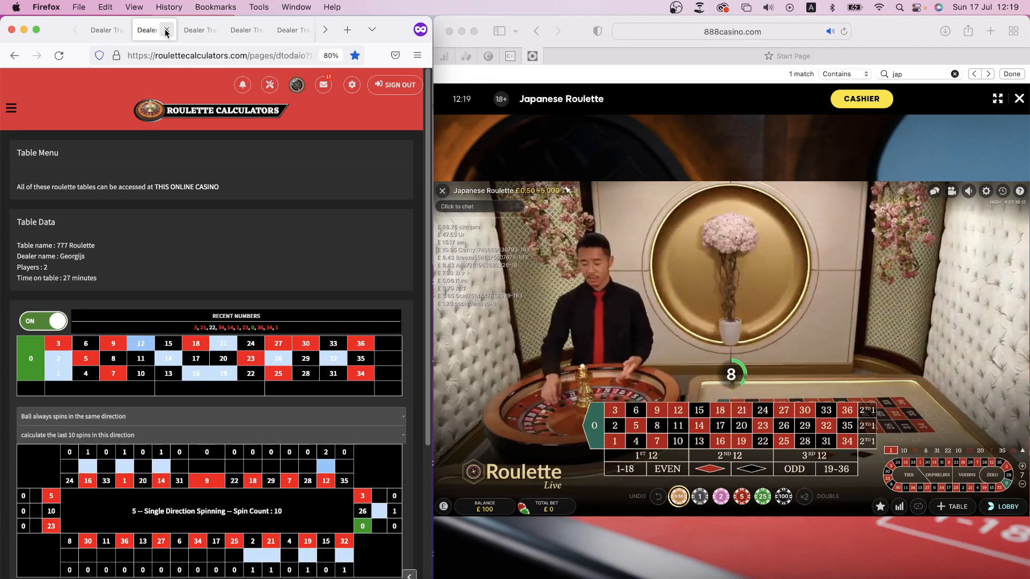
pyautogui.click(167, 30)
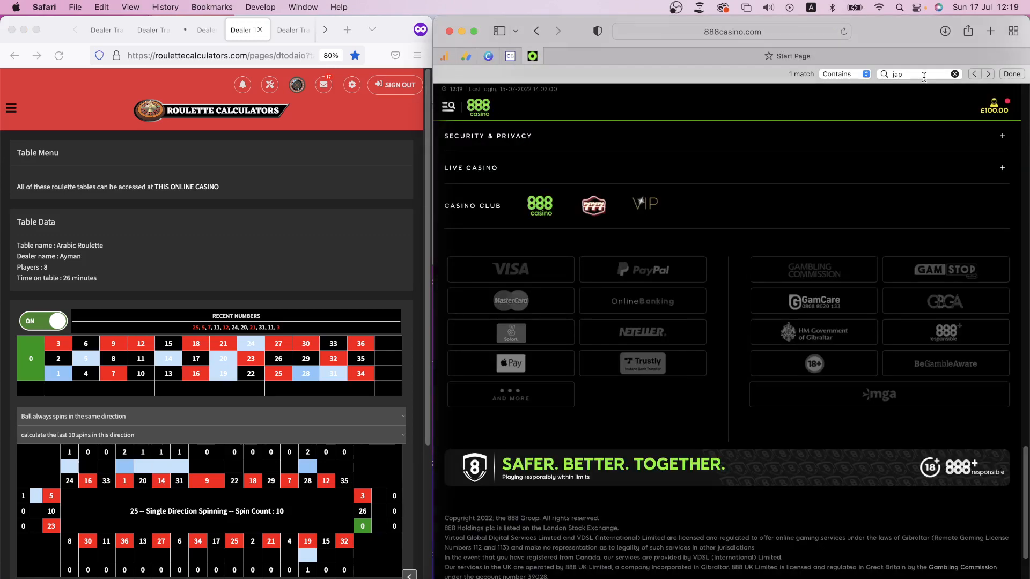
# Search the 888casino lobby for 'arab' to find Live Arabic Roulette.
pyautogui.write('arab')
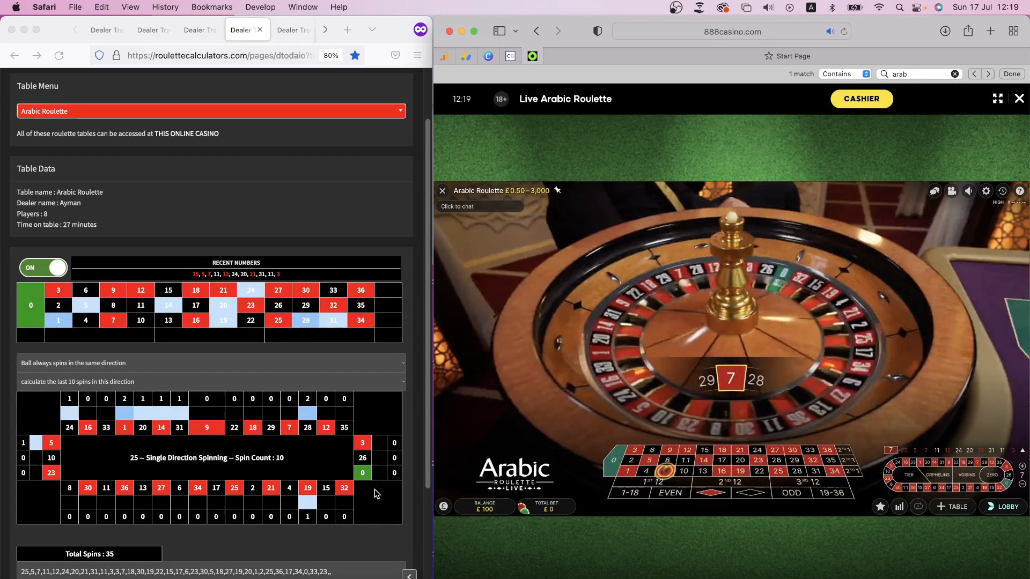
pyautogui.moveTo(754, 522)
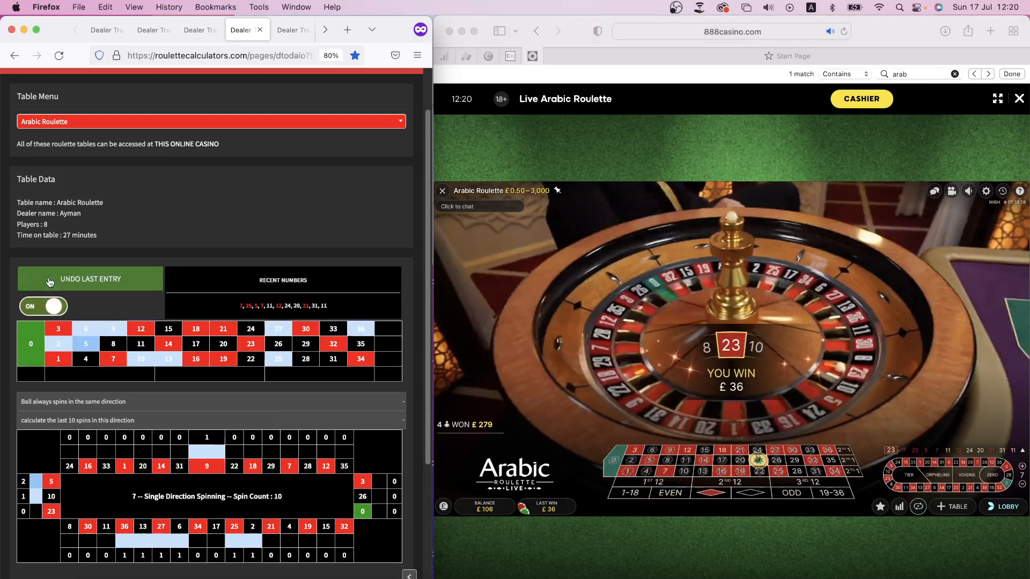
pyautogui.click(42, 307)
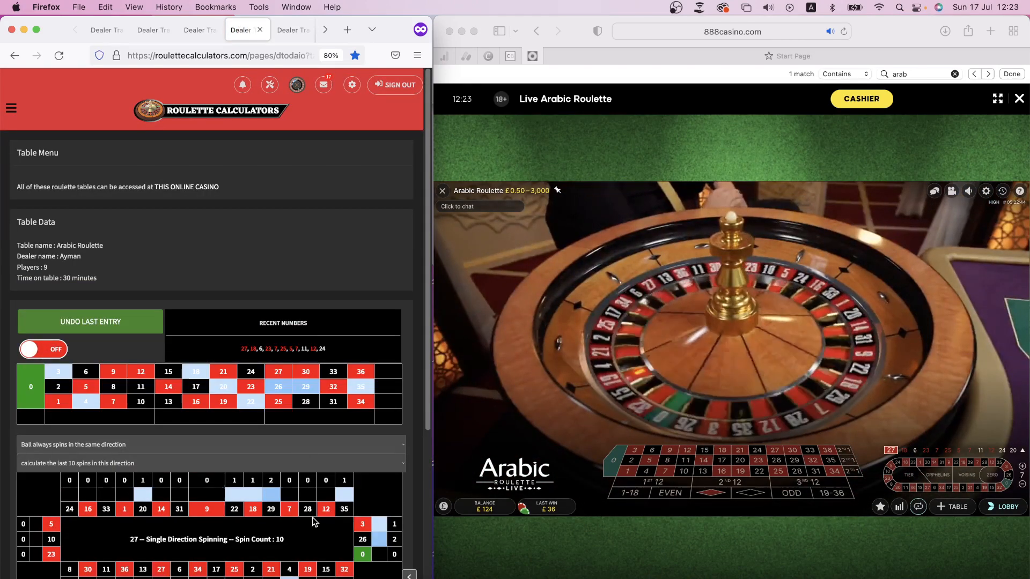
# Scroll the Arabic Roulette table while betting up to a £124 balance.
pyautogui.scroll(-3)
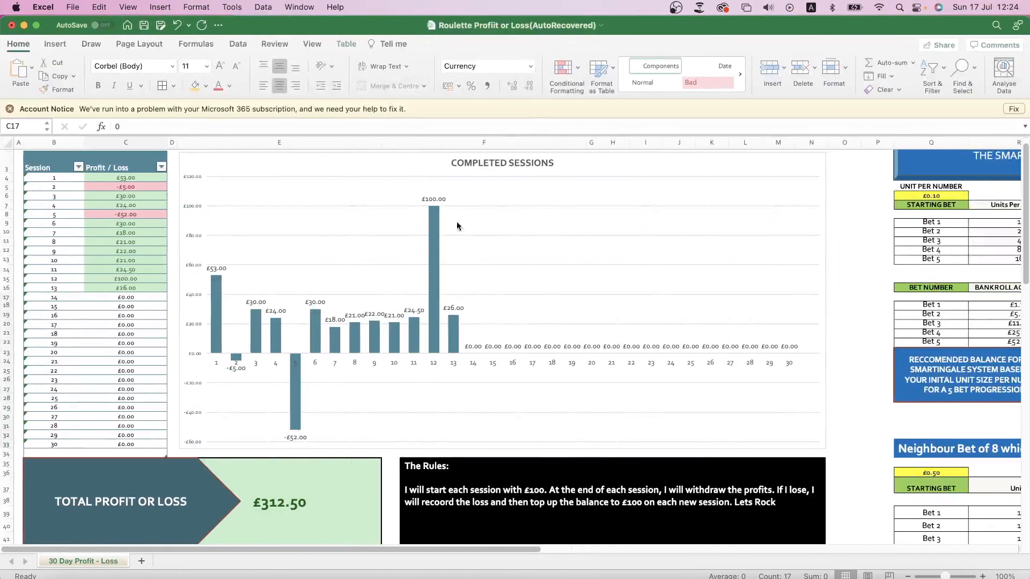
# Enter 24 in cell C17 as session 14's profit.
pyautogui.write('24')
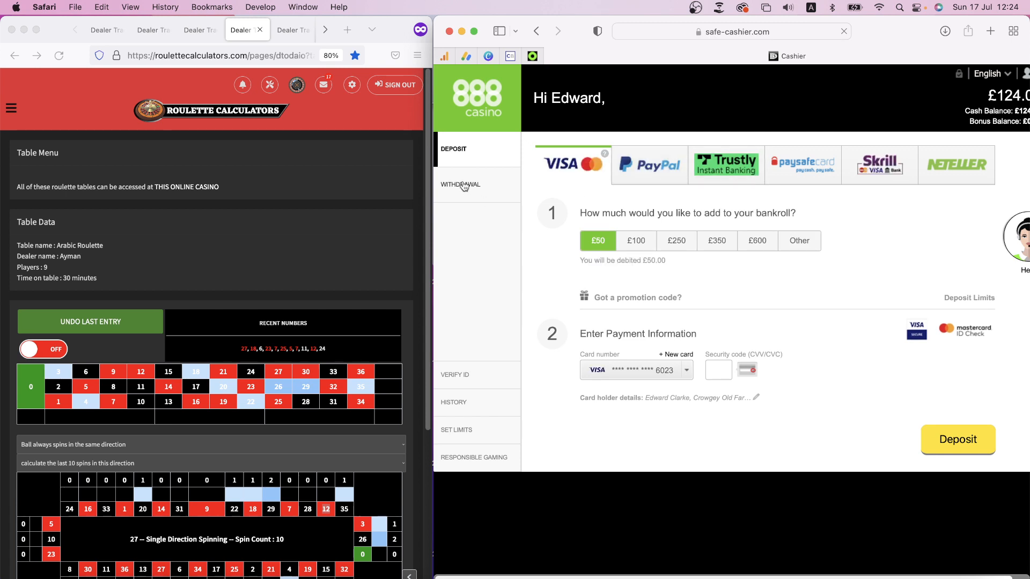
# Withdraw £24 from the £124 balance to the debit card.
pyautogui.click(460, 184)
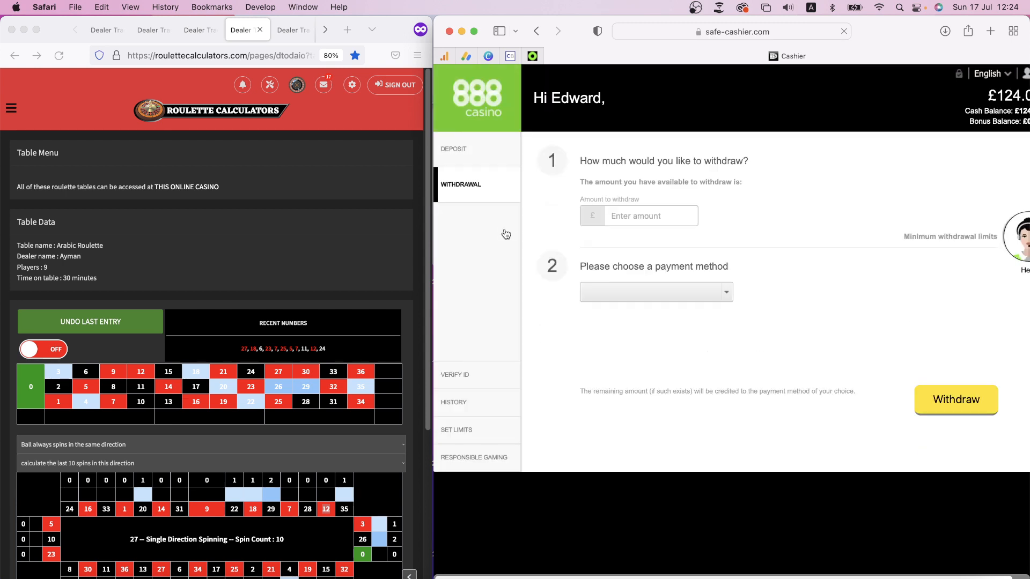
pyautogui.click(655, 292)
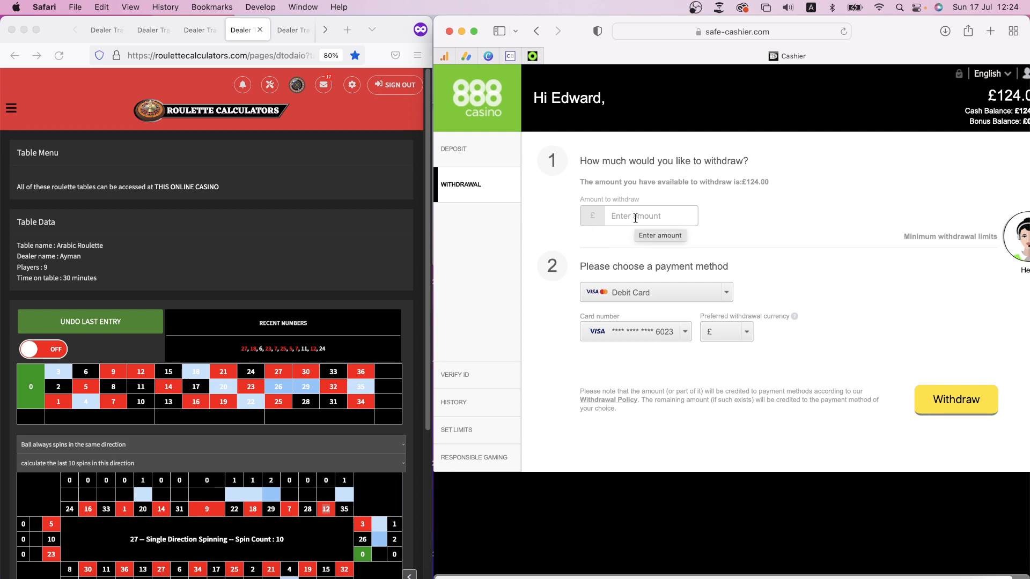
pyautogui.write('2')
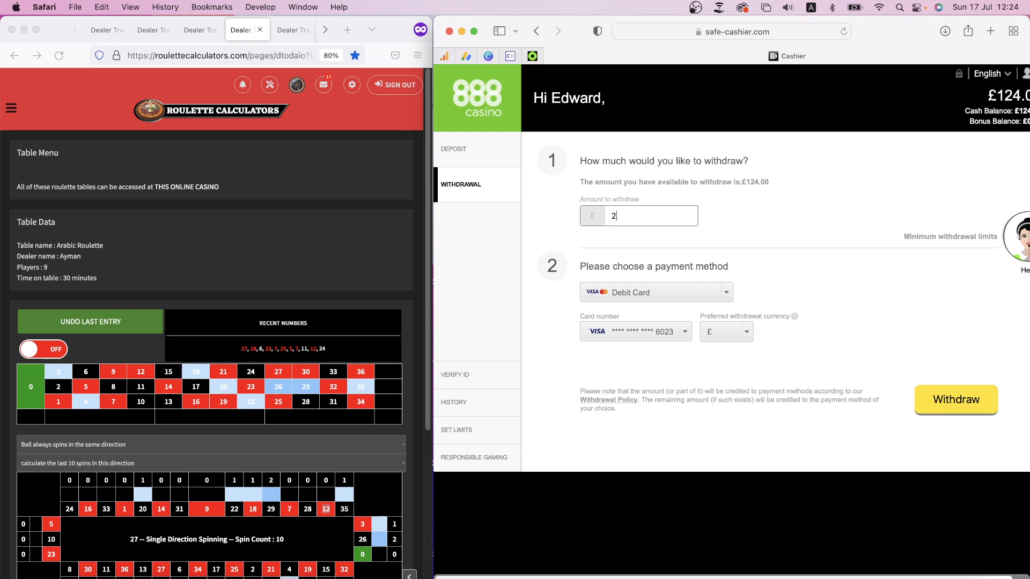
pyautogui.click(954, 399)
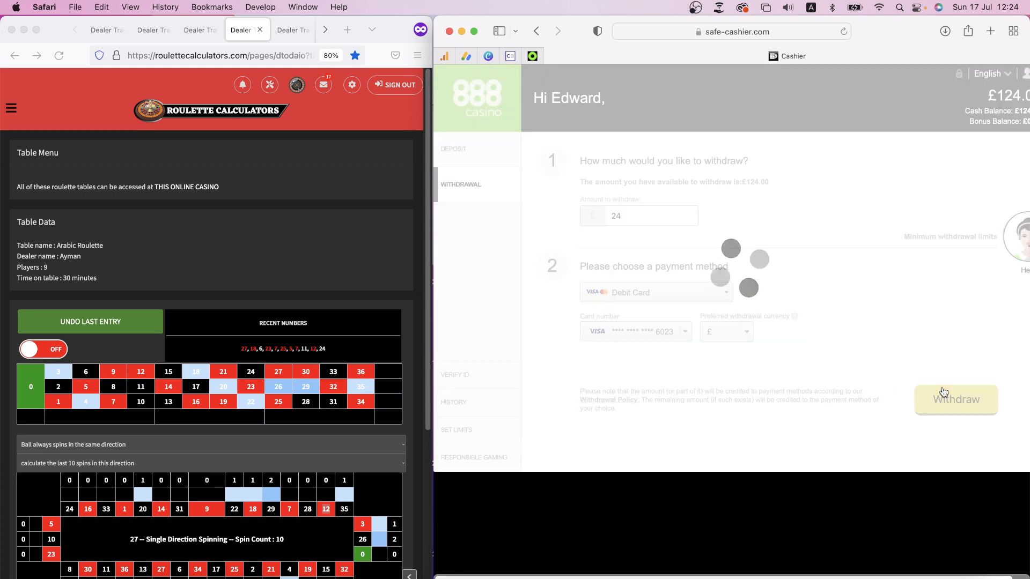
pyautogui.click(955, 400)
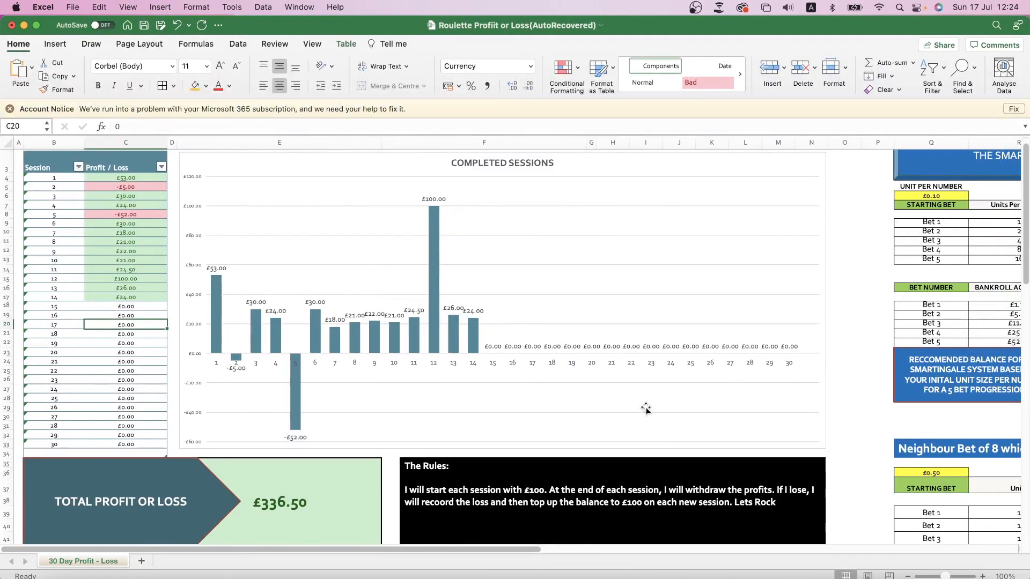
pyautogui.moveTo(560, 340)
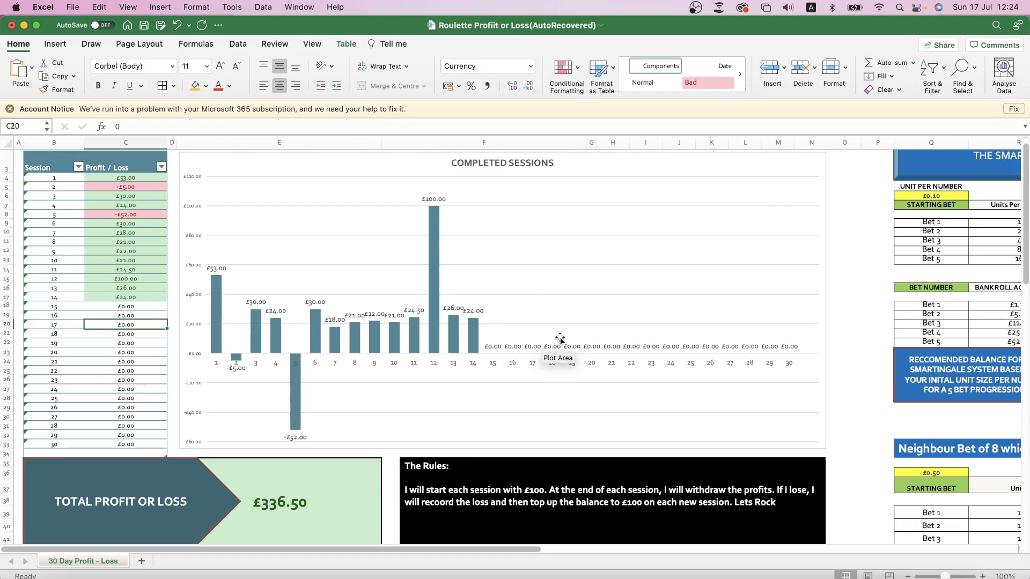
pyautogui.moveTo(577, 419)
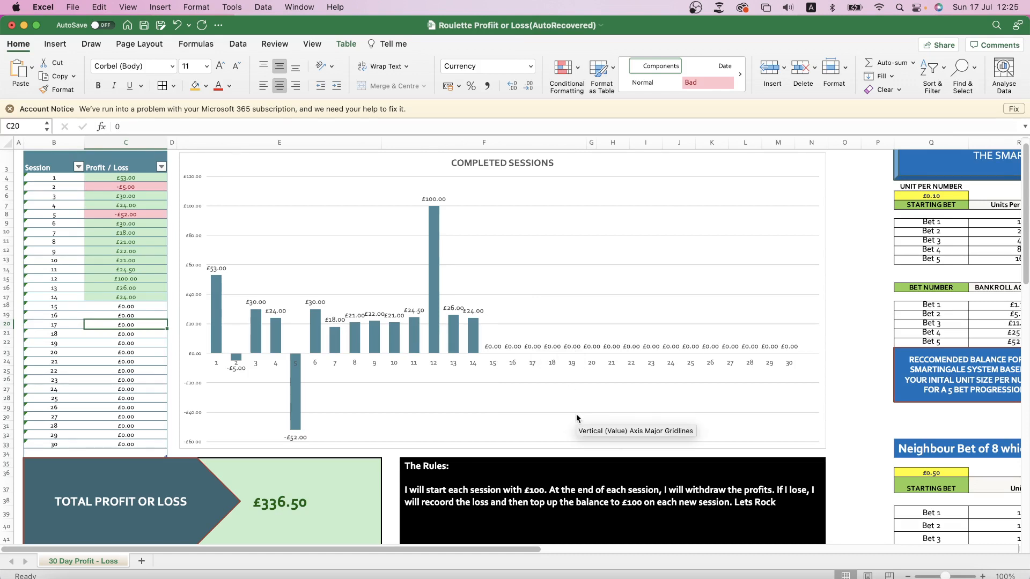